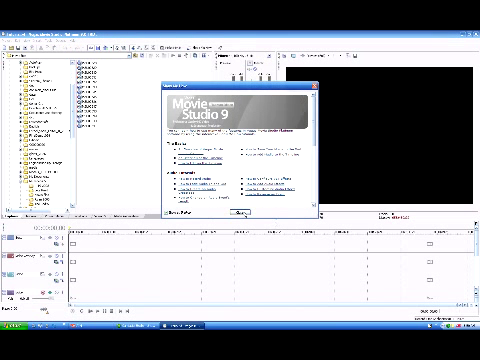
- Close the Pinnacle Studio 9 welcome window to reveal the editing workspace
left_click(238, 214)
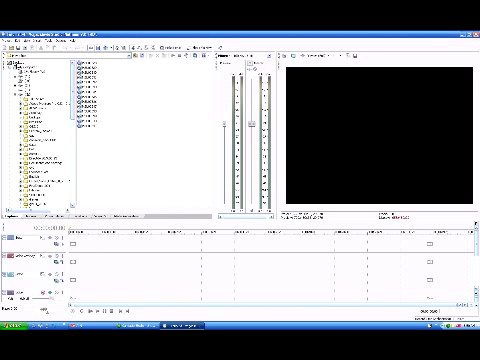